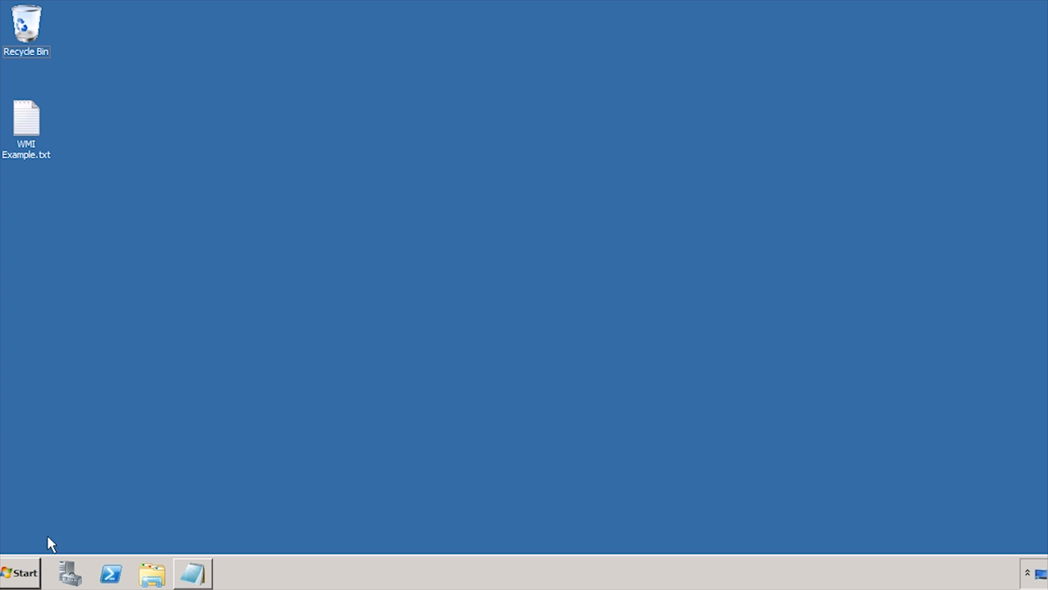
# Step: Launch Group Policy Management from the Start menu's Administrative Tools
pyautogui.click(20, 572)
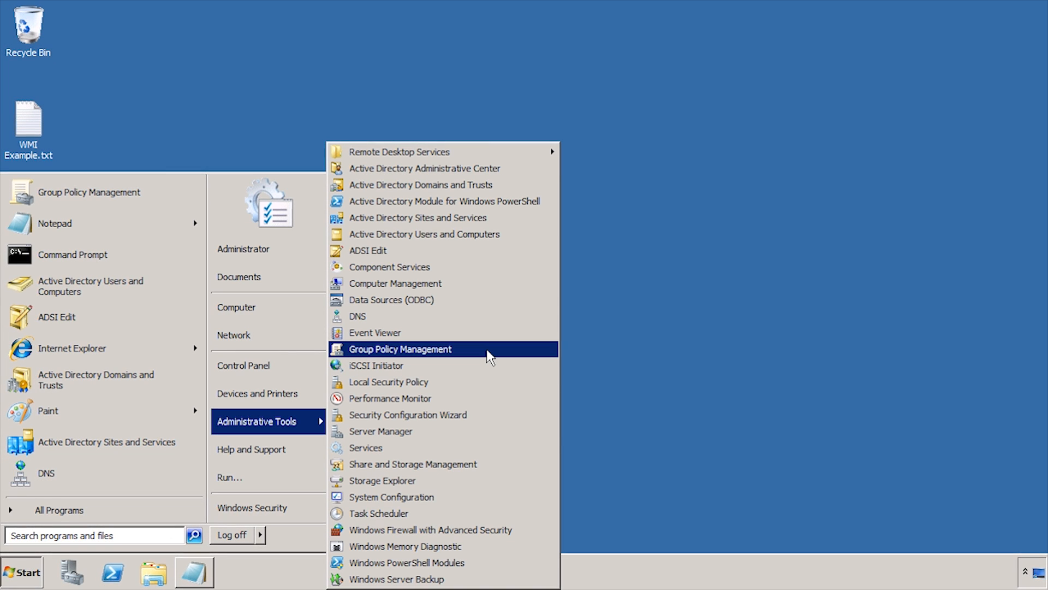
pyautogui.moveTo(490, 357)
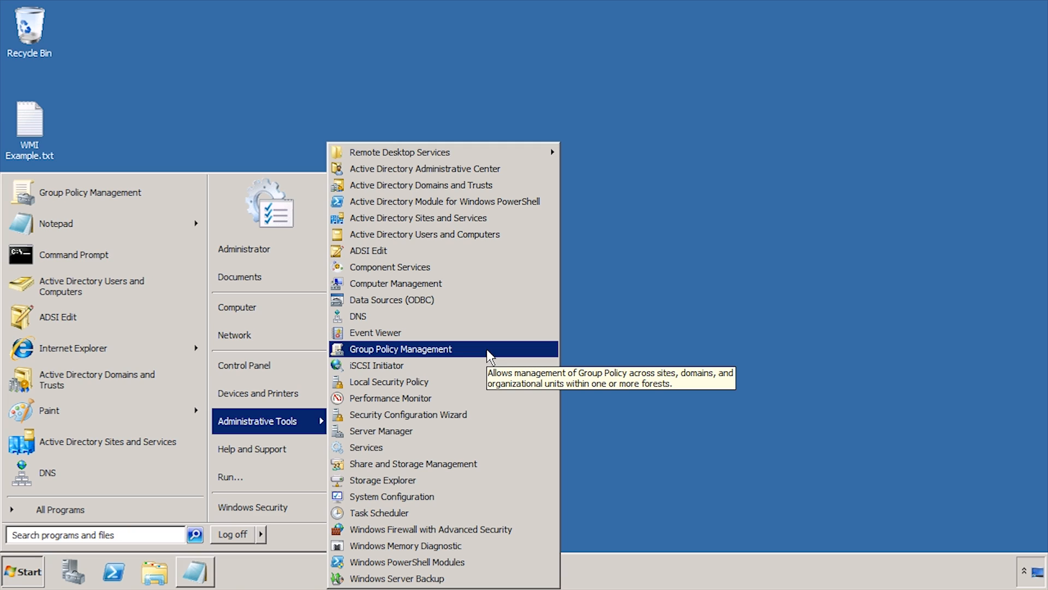
pyautogui.click(401, 348)
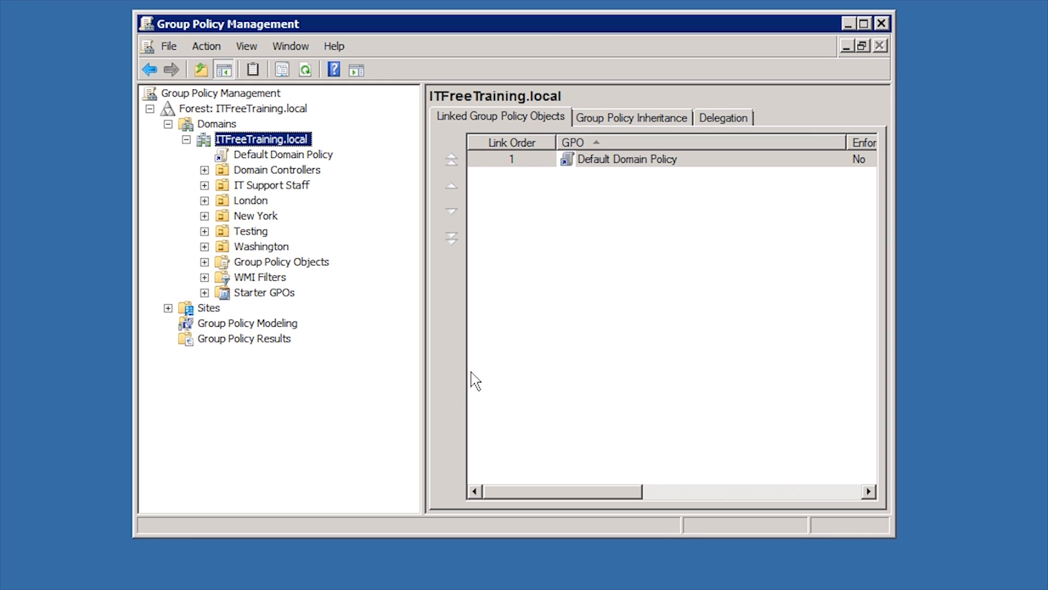
pyautogui.moveTo(233, 239)
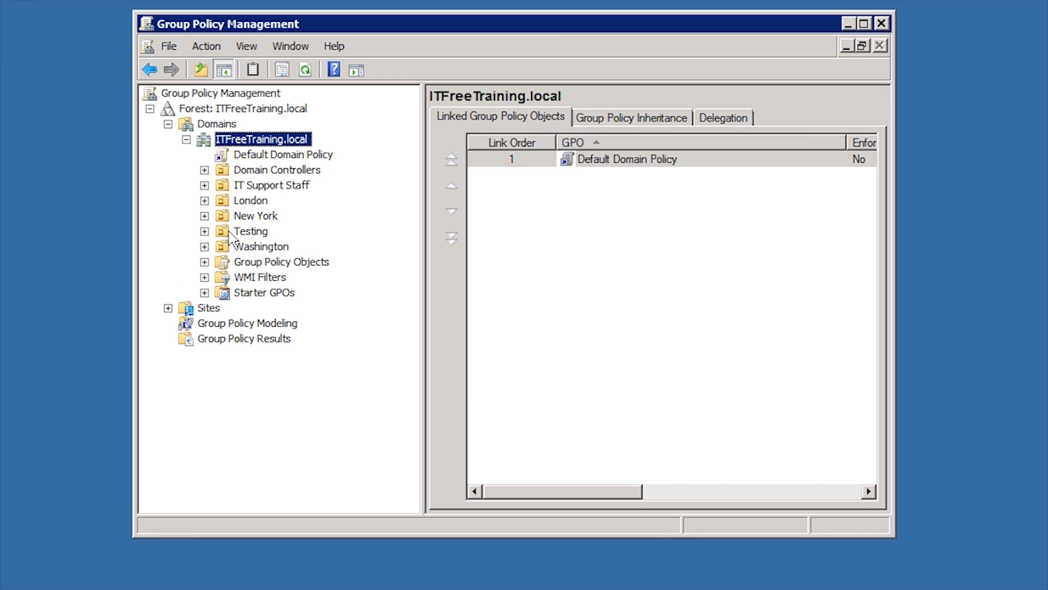
# Step: Expand the New York OU and show the New York Policy's Details
pyautogui.click(288, 246)
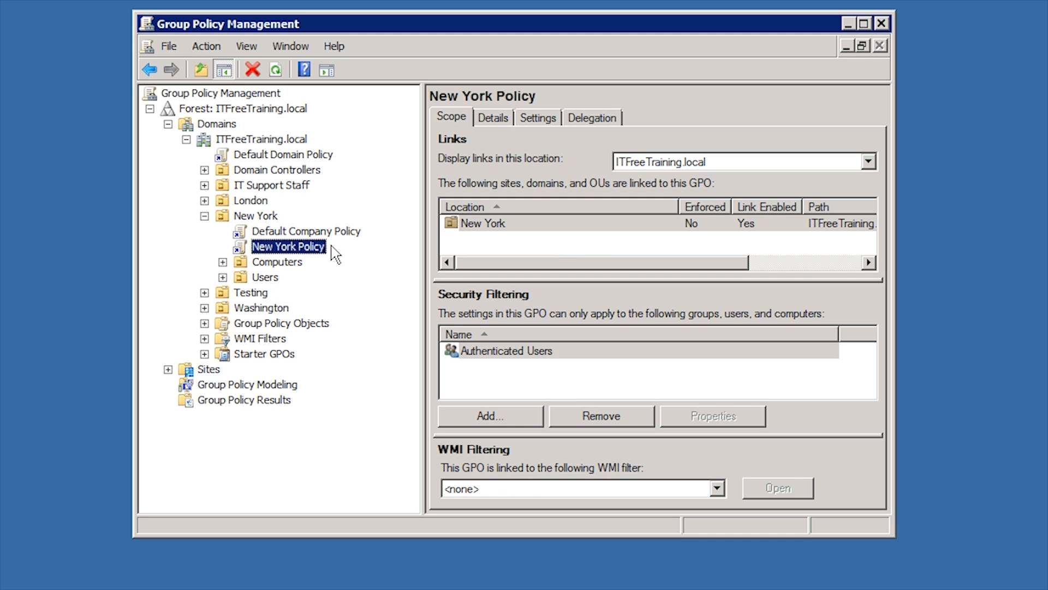
pyautogui.click(493, 118)
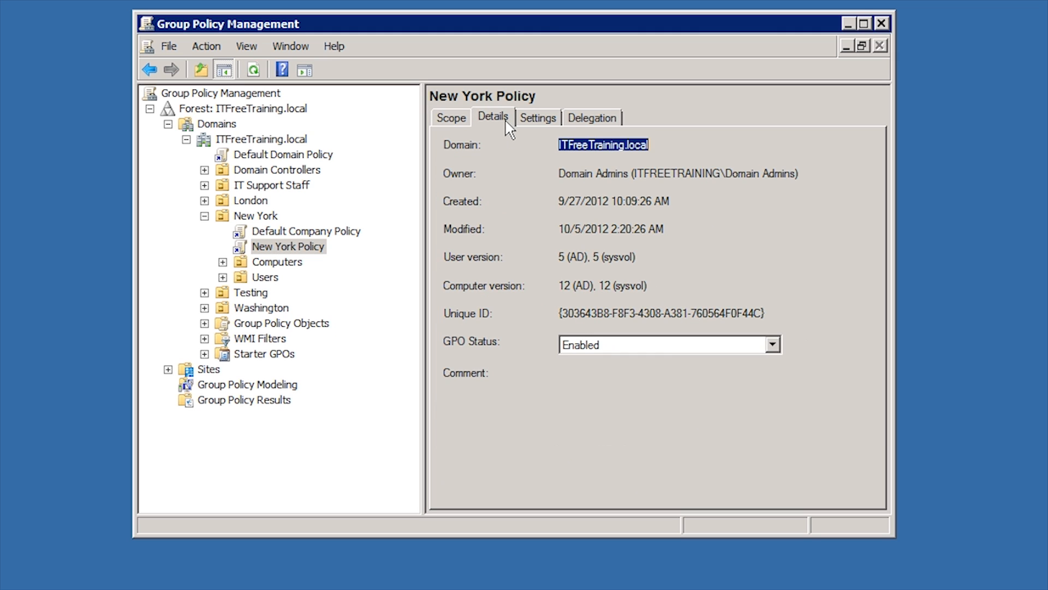
# Step: Set the New York Policy's GPO status to User configuration settings disabled
pyautogui.click(771, 344)
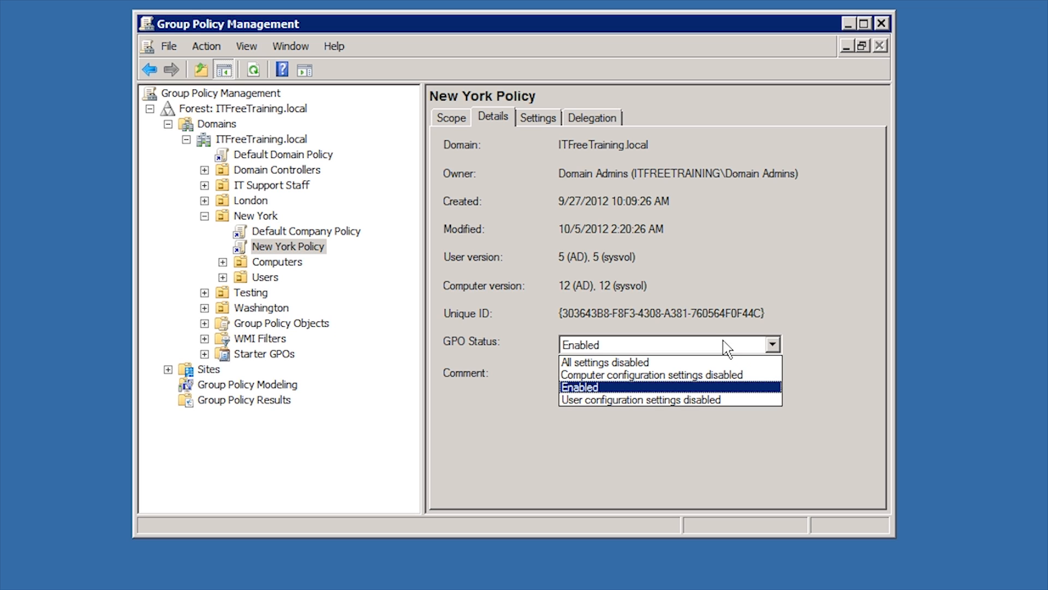
pyautogui.moveTo(604, 362)
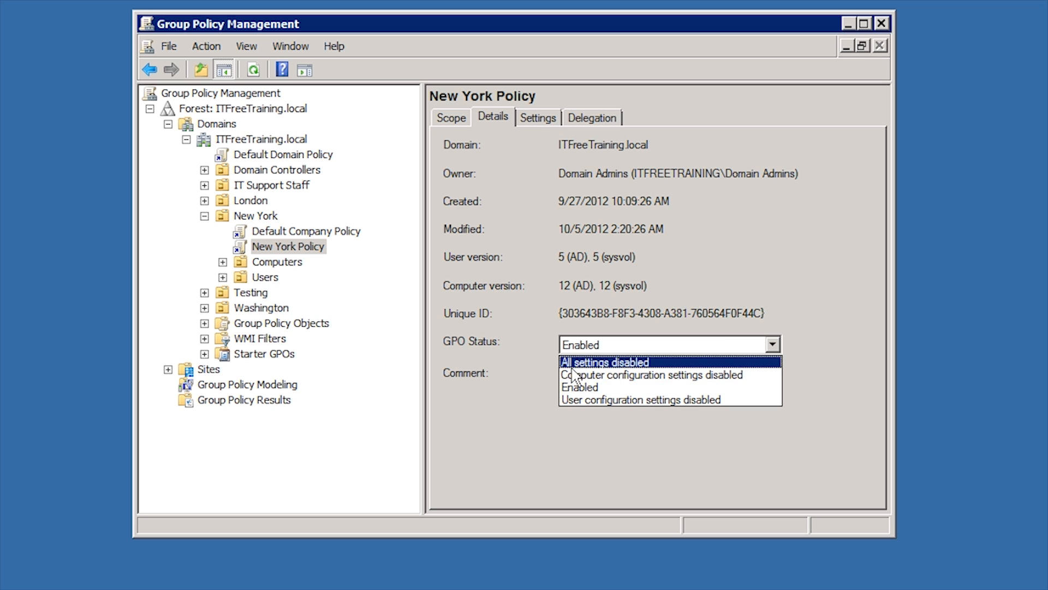
pyautogui.moveTo(649, 375)
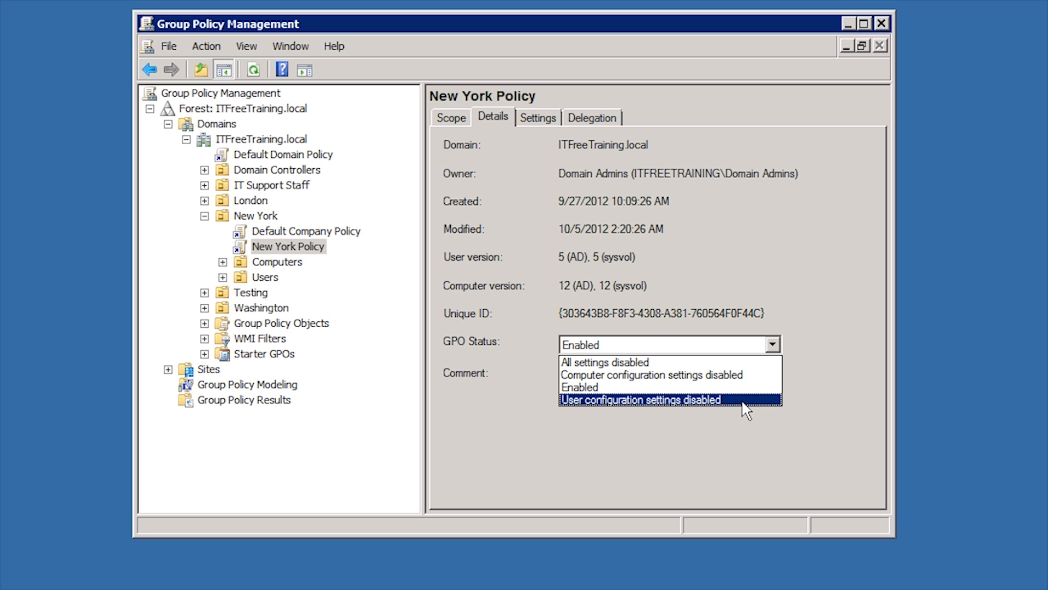
pyautogui.click(641, 403)
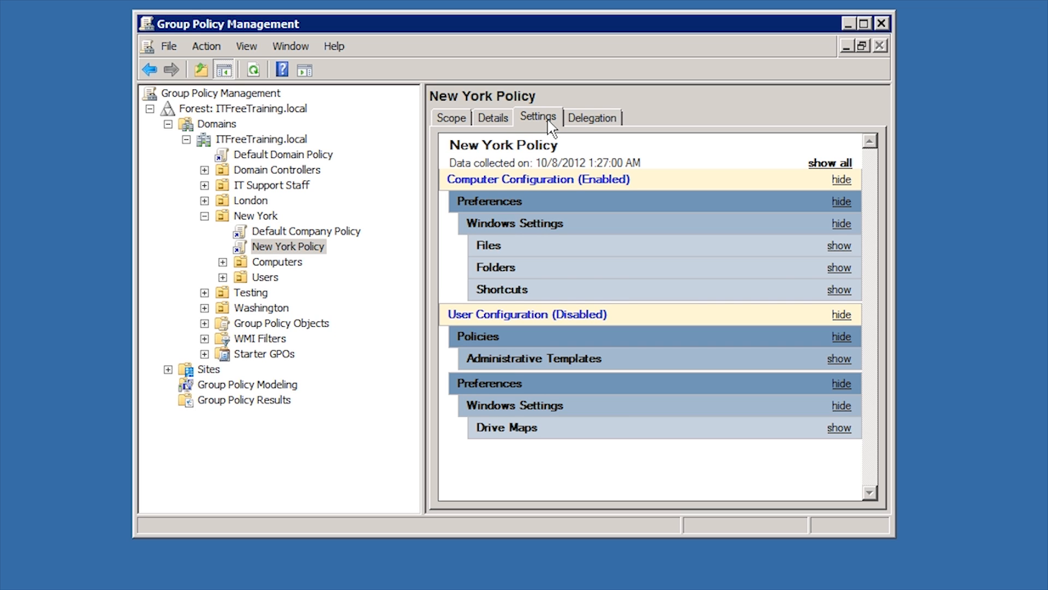
pyautogui.moveTo(497, 323)
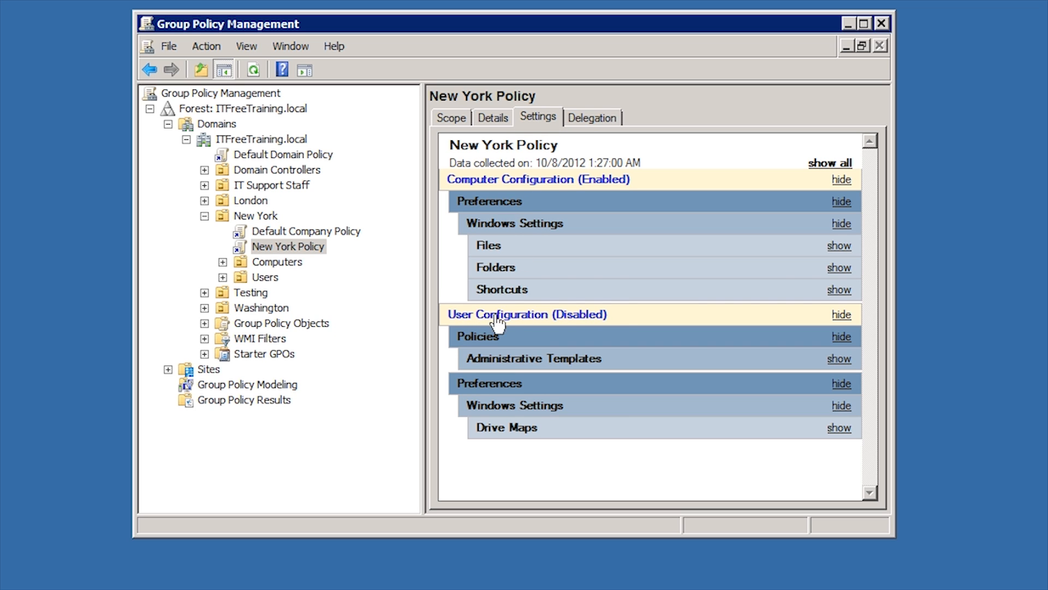
pyautogui.moveTo(452, 330)
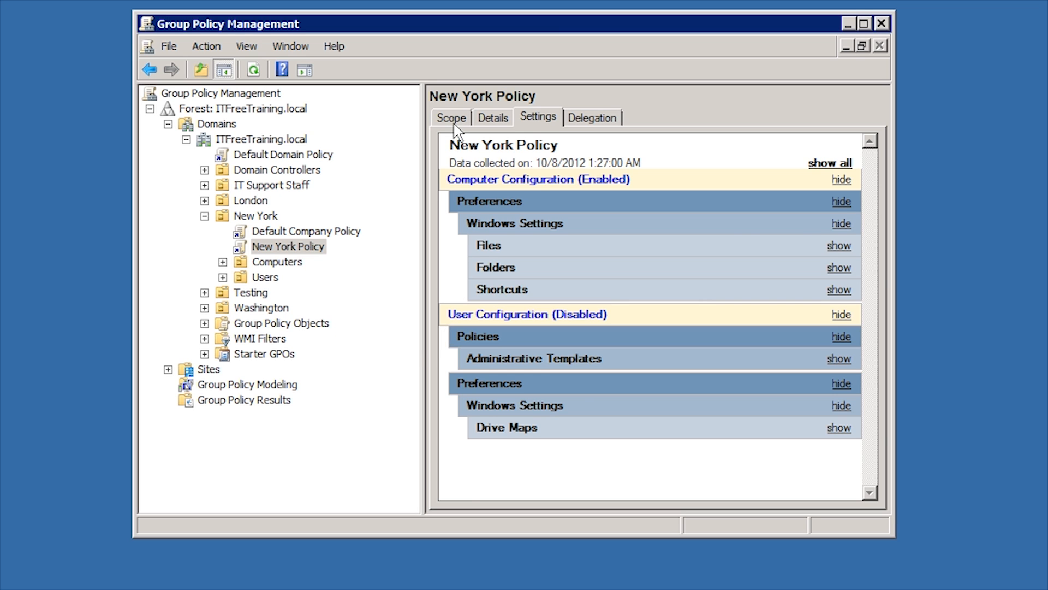
# Step: Show the New York Policy's scope and select Authenticated Users under Security Filtering
pyautogui.click(451, 117)
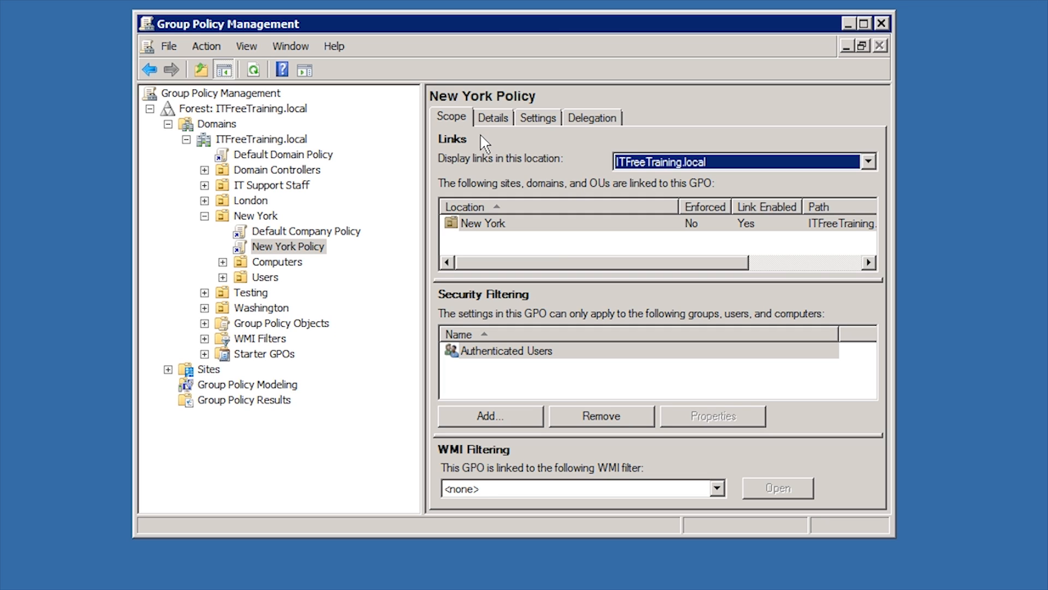
pyautogui.moveTo(477, 230)
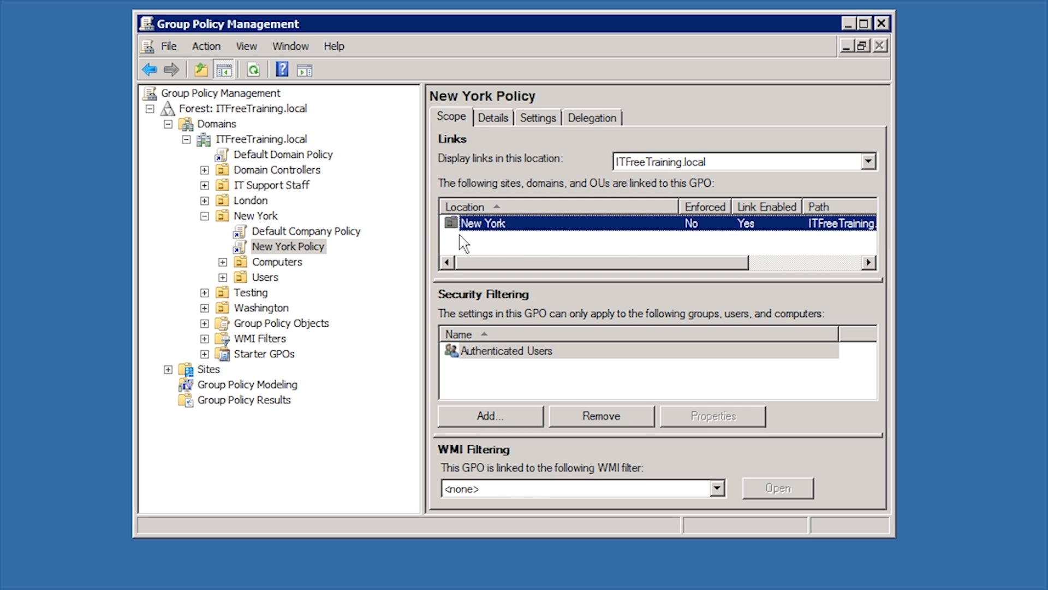
pyautogui.moveTo(465, 367)
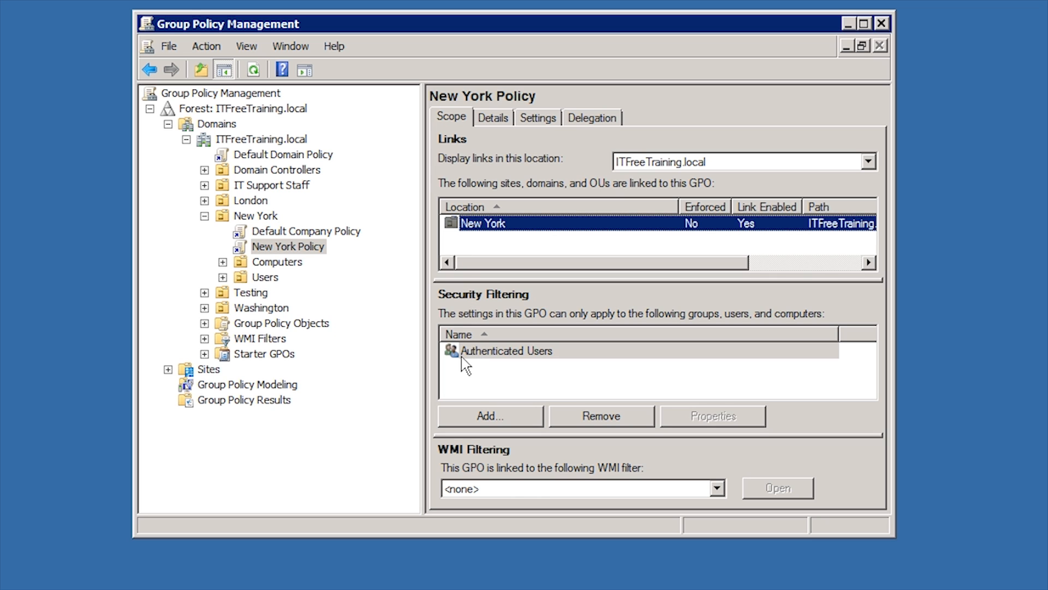
pyautogui.click(505, 351)
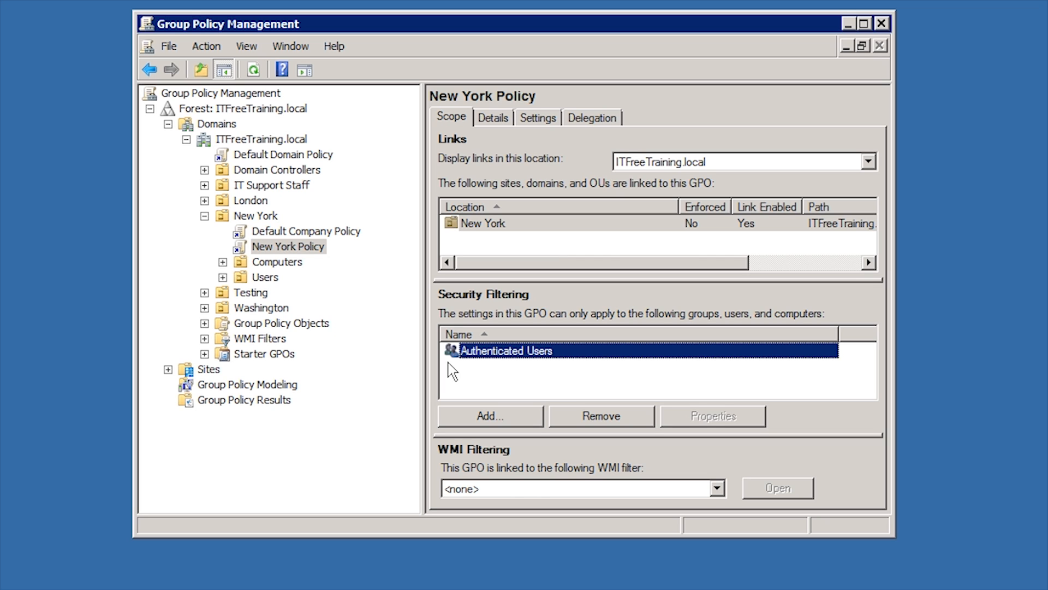
# Step: Remove Authenticated Users from security filtering and add GSales_Staff instead
pyautogui.click(599, 415)
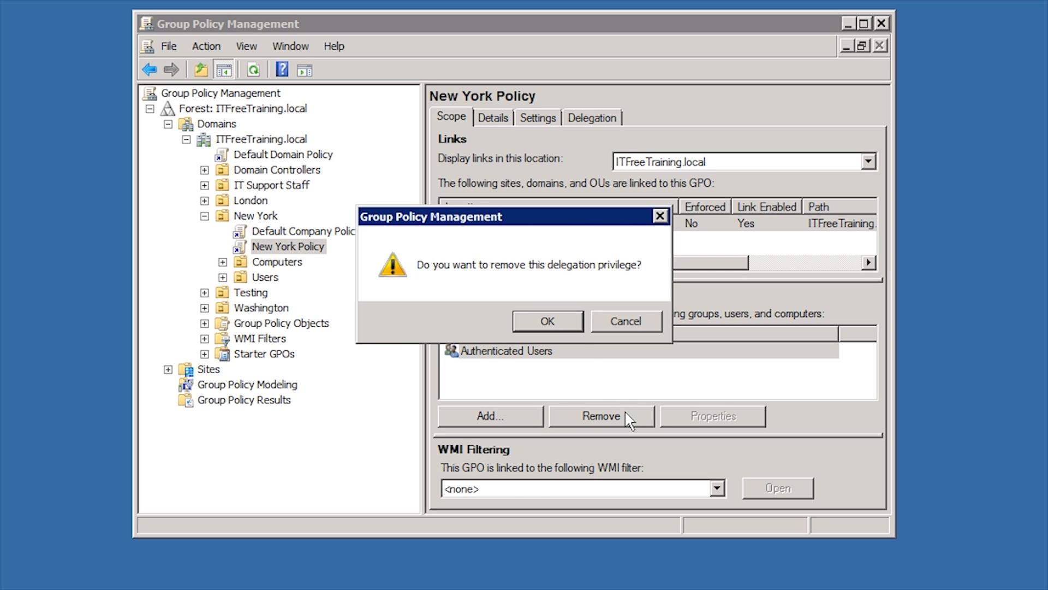
pyautogui.click(547, 321)
pyautogui.write('G')
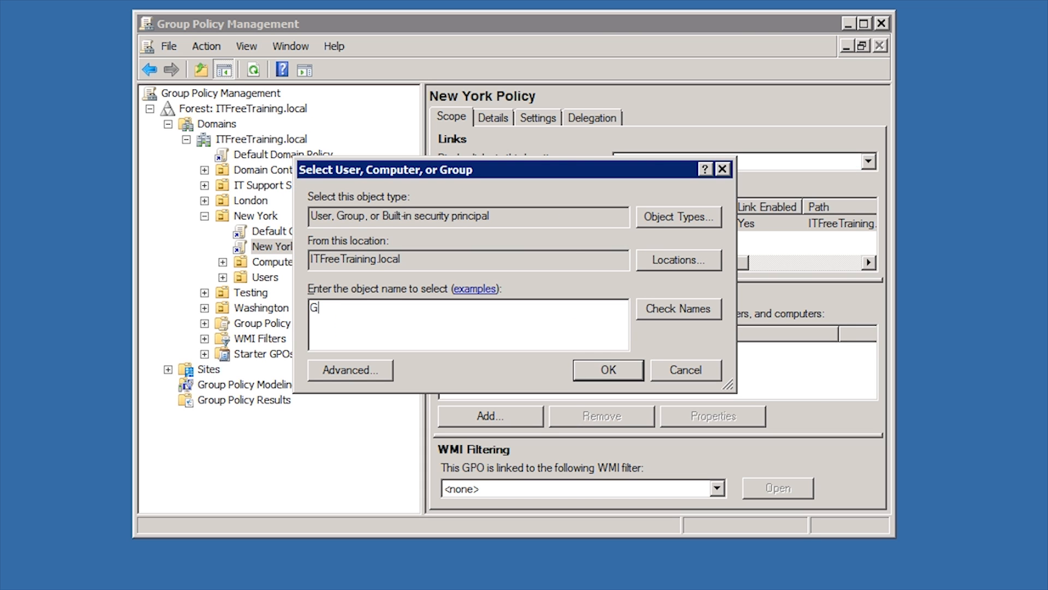
pyautogui.click(606, 370)
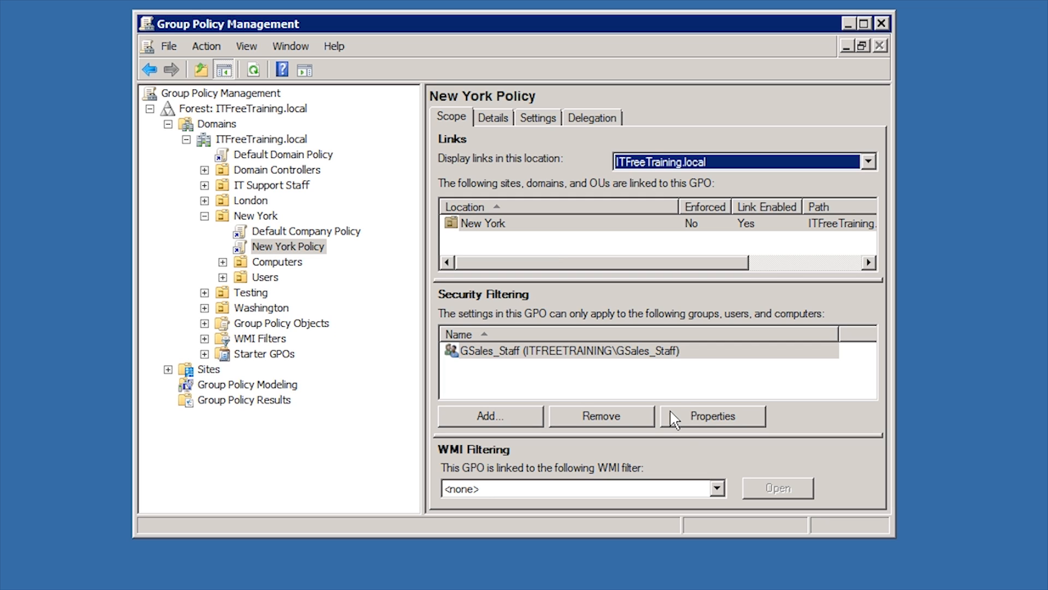
# Step: Check the WMI filter list shows only <none>, then select the domain's WMI Filters container
pyautogui.click(717, 487)
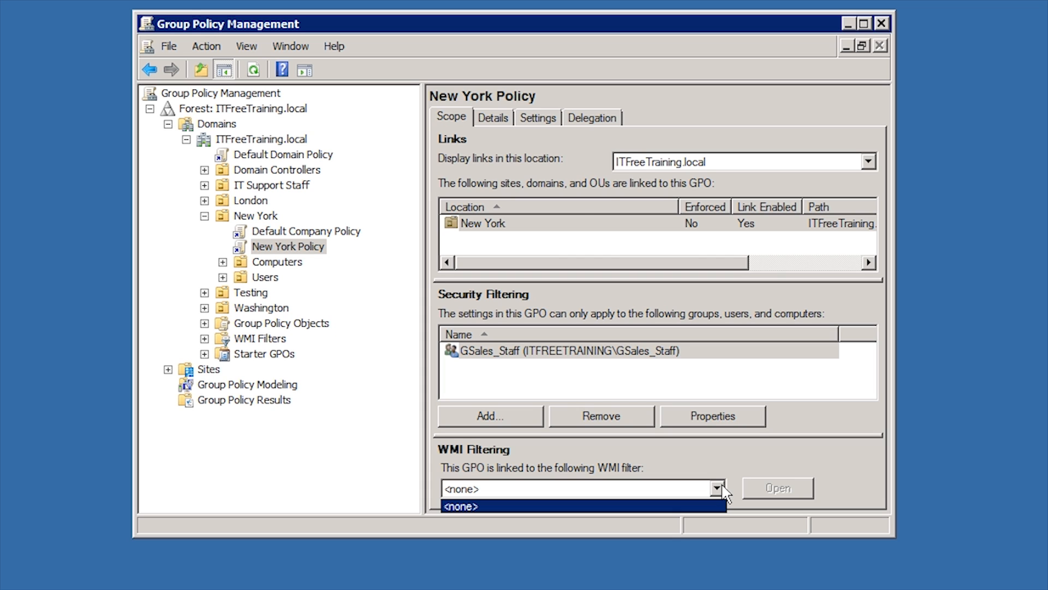
pyautogui.click(260, 338)
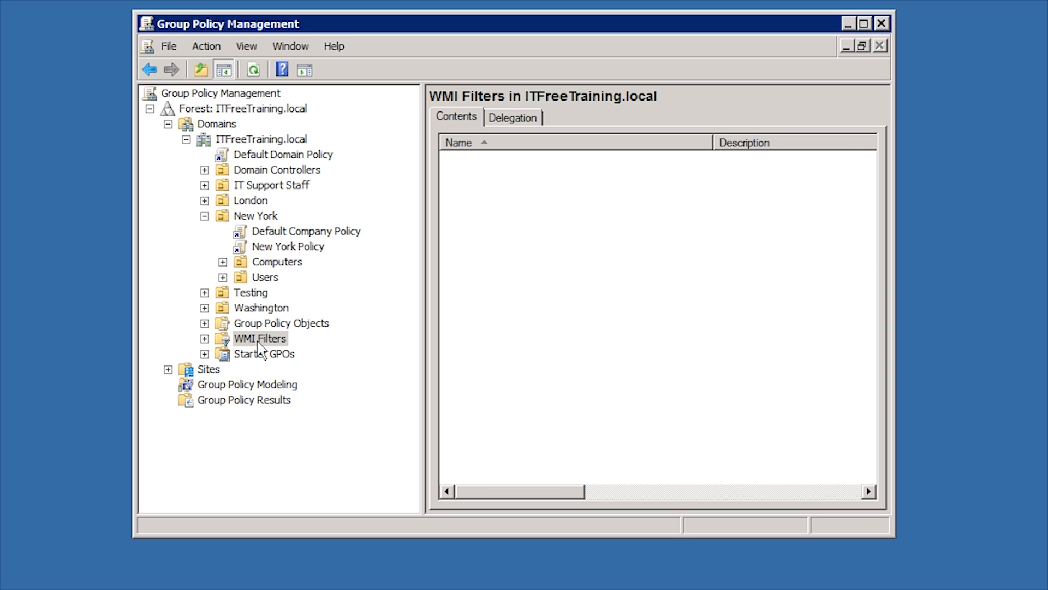
# Step: Create a new WMI filter named Windows XP, described as Windows XP with Service Pack 3, and start adding its query
pyautogui.rightClick(260, 337)
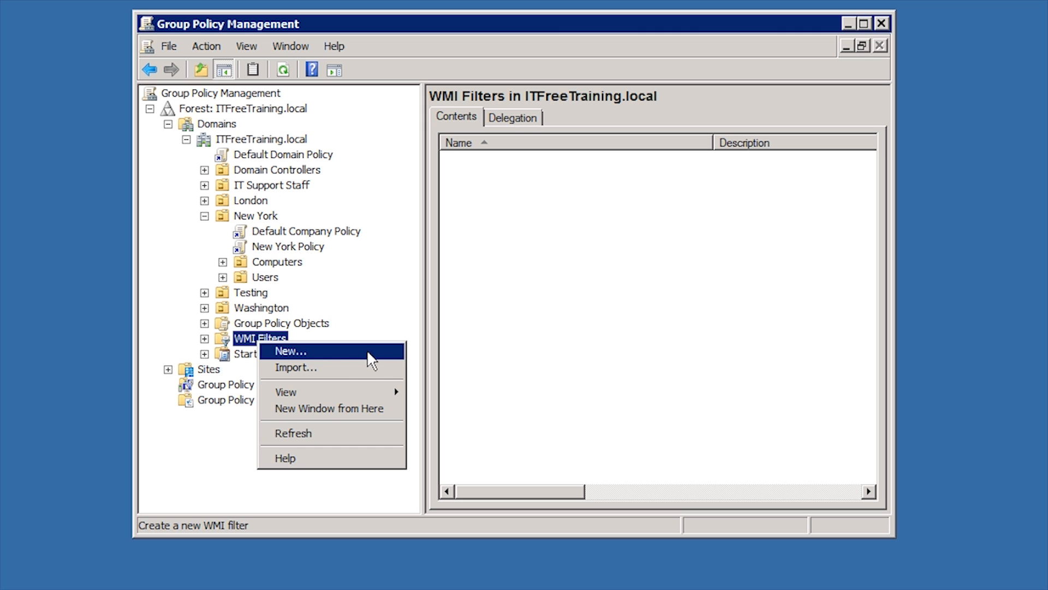
pyautogui.click(290, 351)
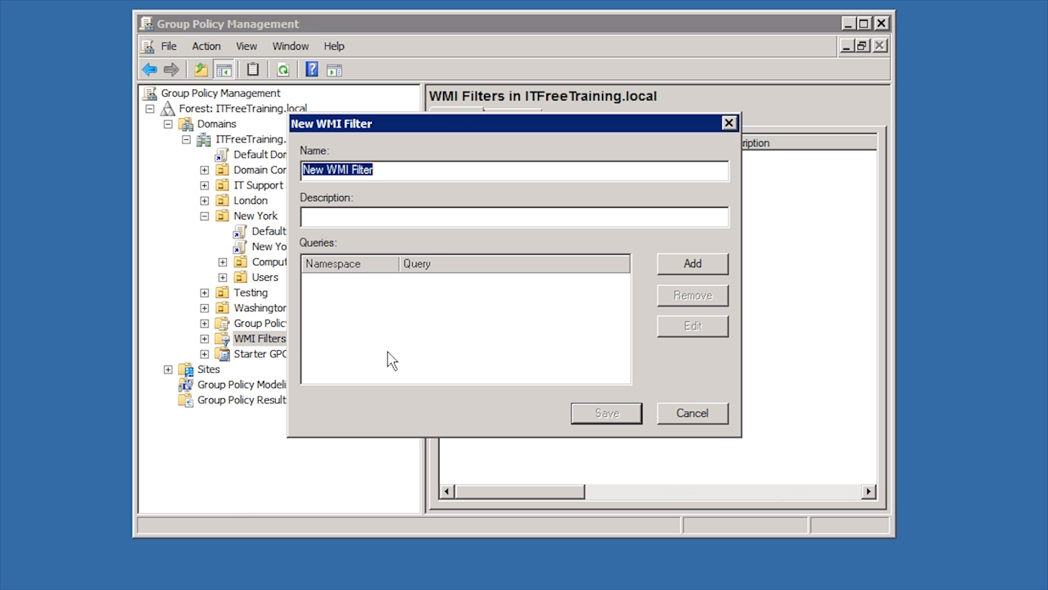
pyautogui.write('Windows XP')
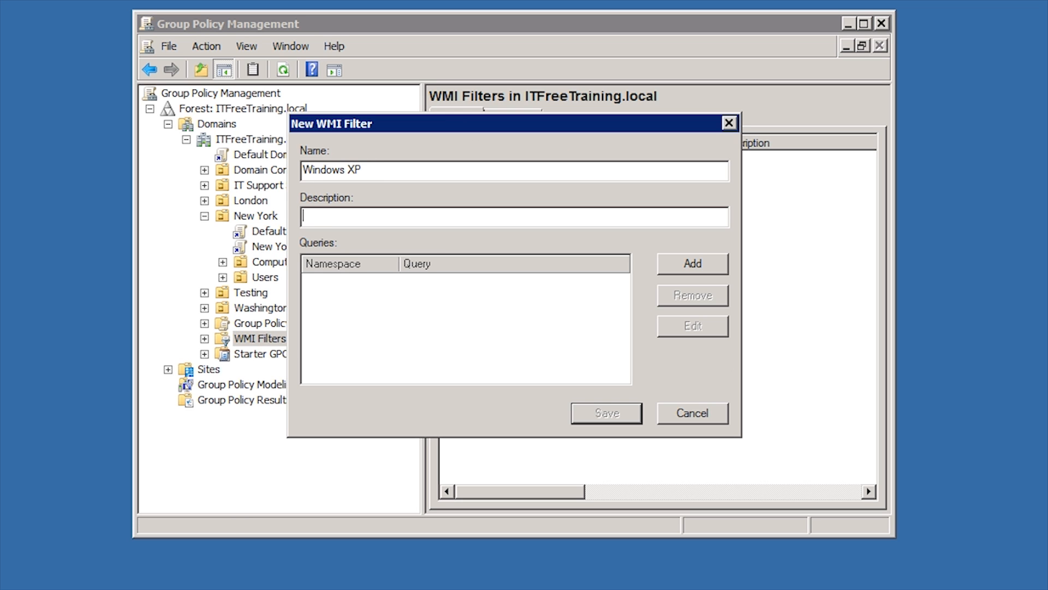
pyautogui.write('Windows XP with Se')
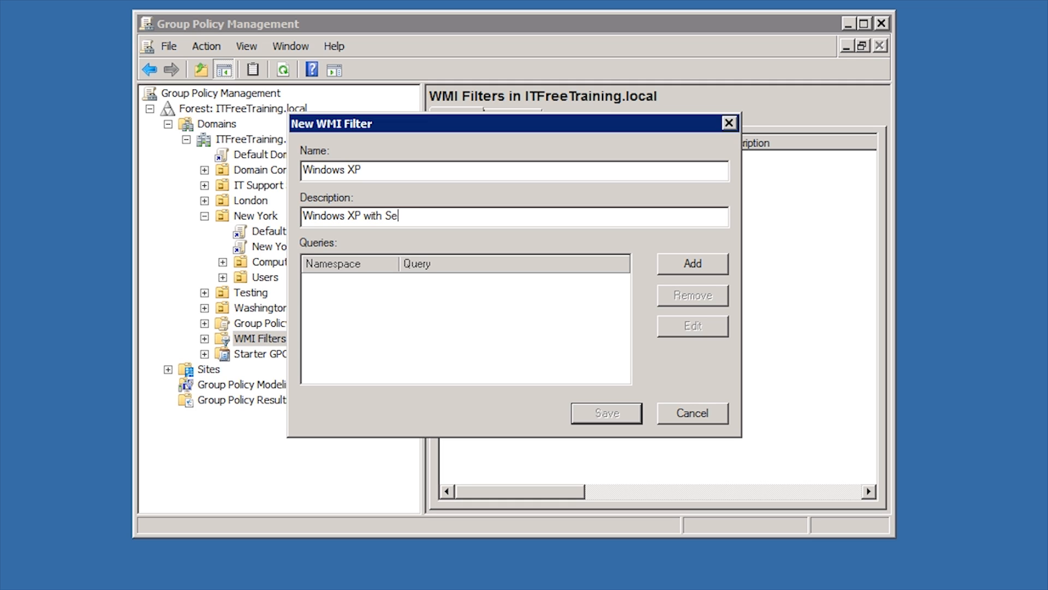
pyautogui.write('rvice Pack 3')
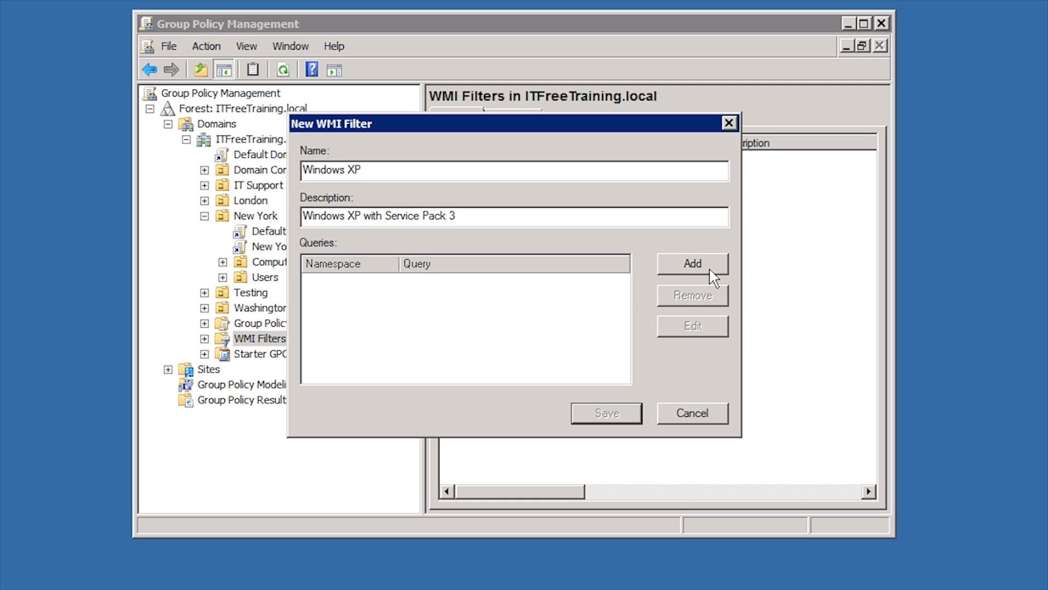
pyautogui.click(692, 263)
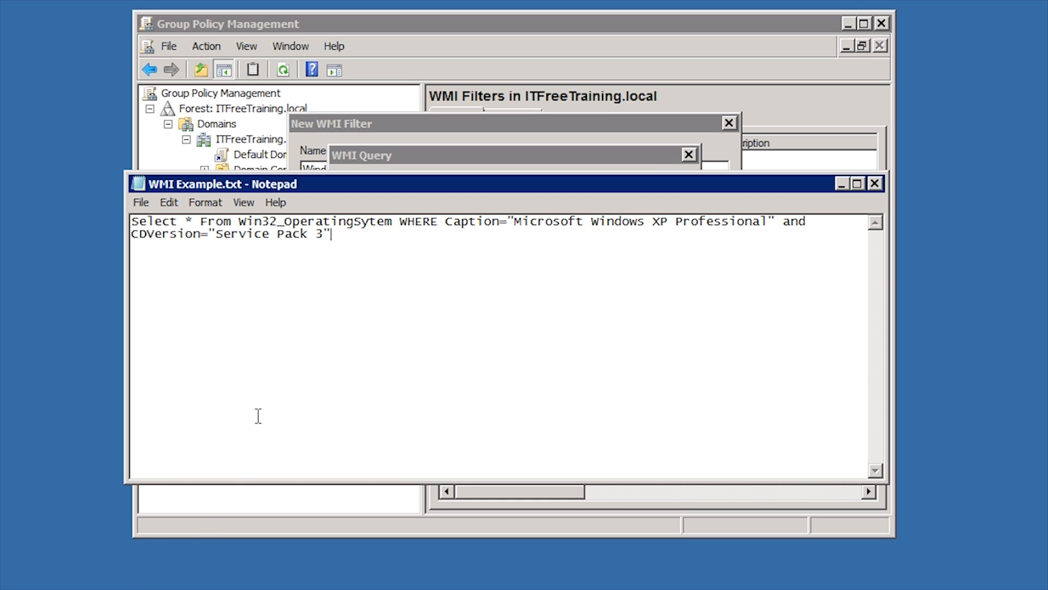
# Step: Select the entire Windows XP Service Pack 3 query text in Notepad
pyautogui.press('ctrl+a')
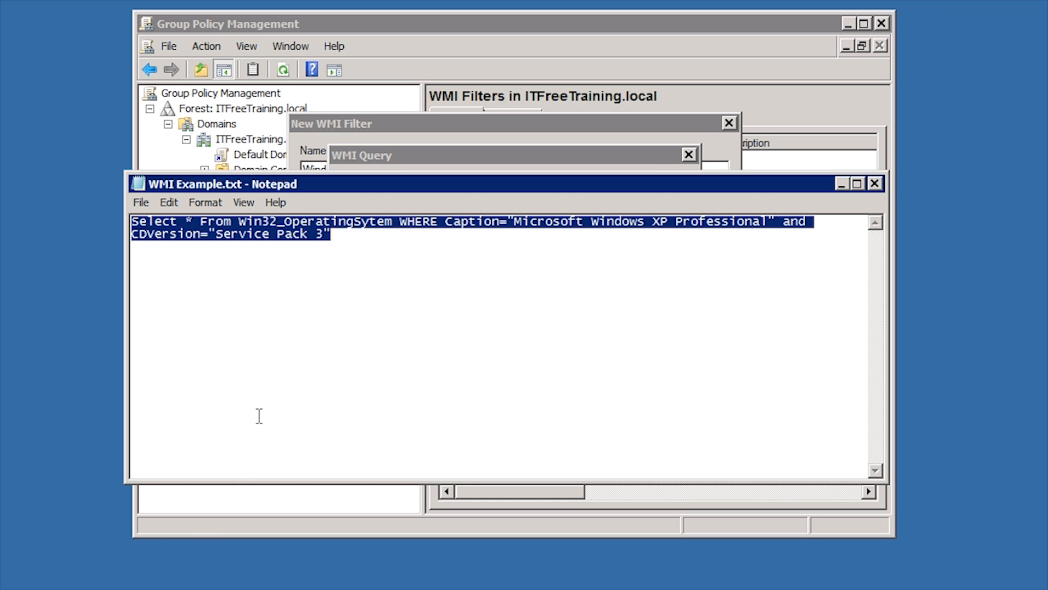
pyautogui.moveTo(839, 180)
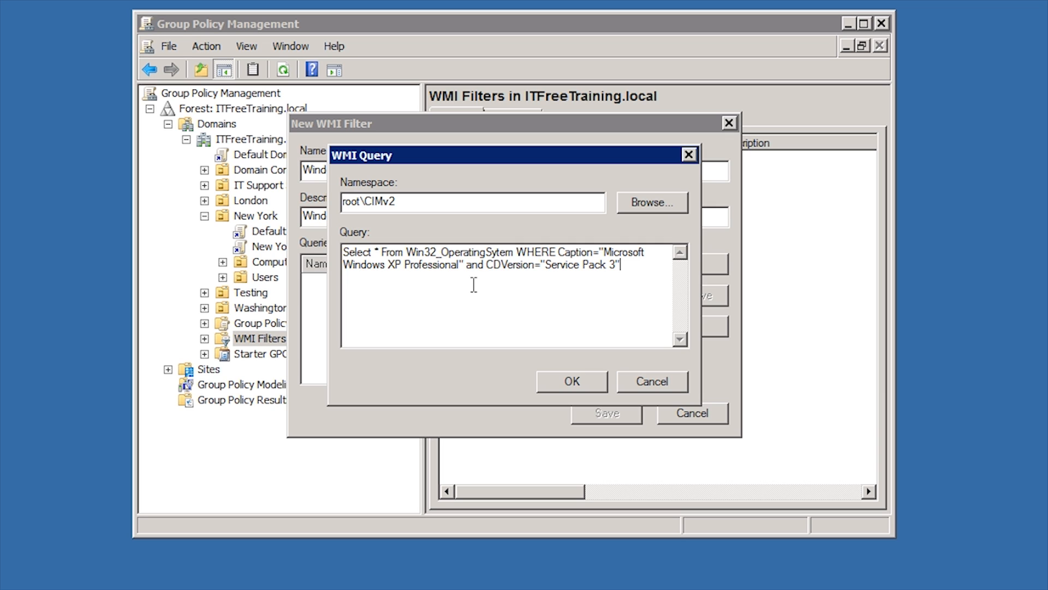
# Step: Confirm the operating system query and save the Windows XP WMI filter
pyautogui.doubleClick(428, 252)
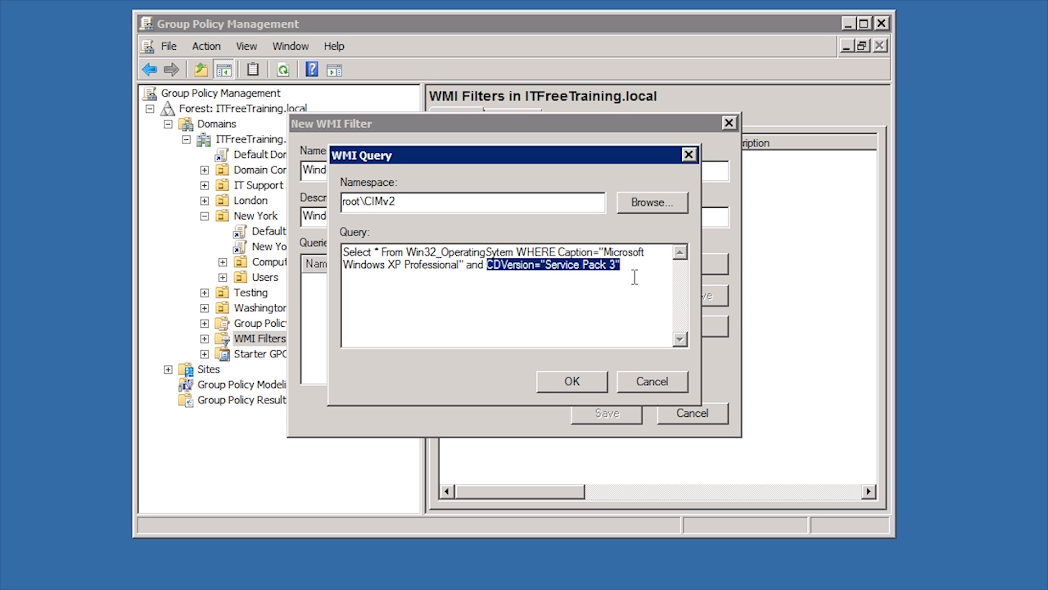
pyautogui.moveTo(583, 382)
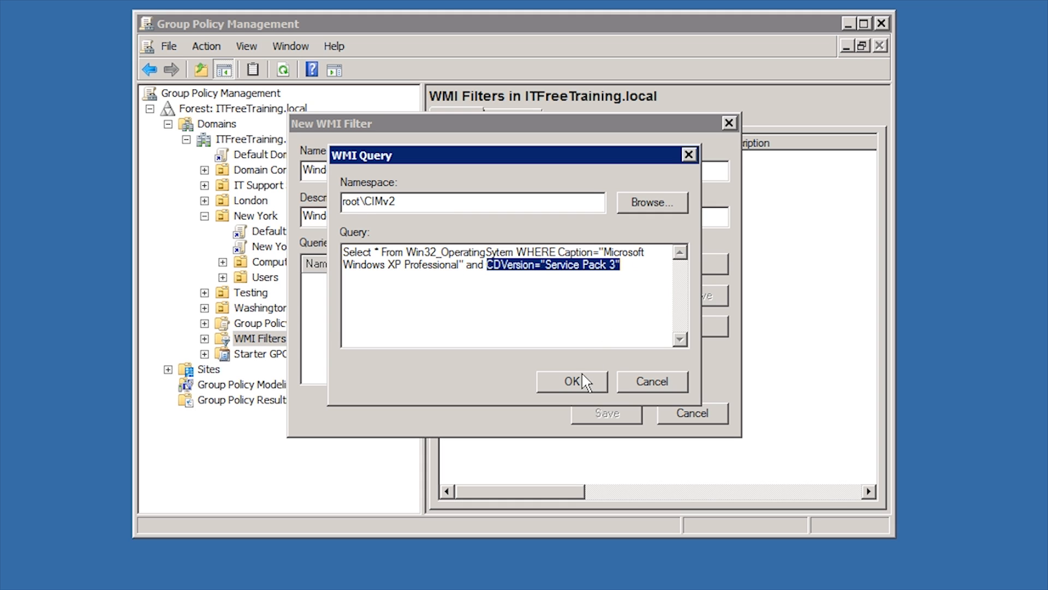
pyautogui.click(571, 380)
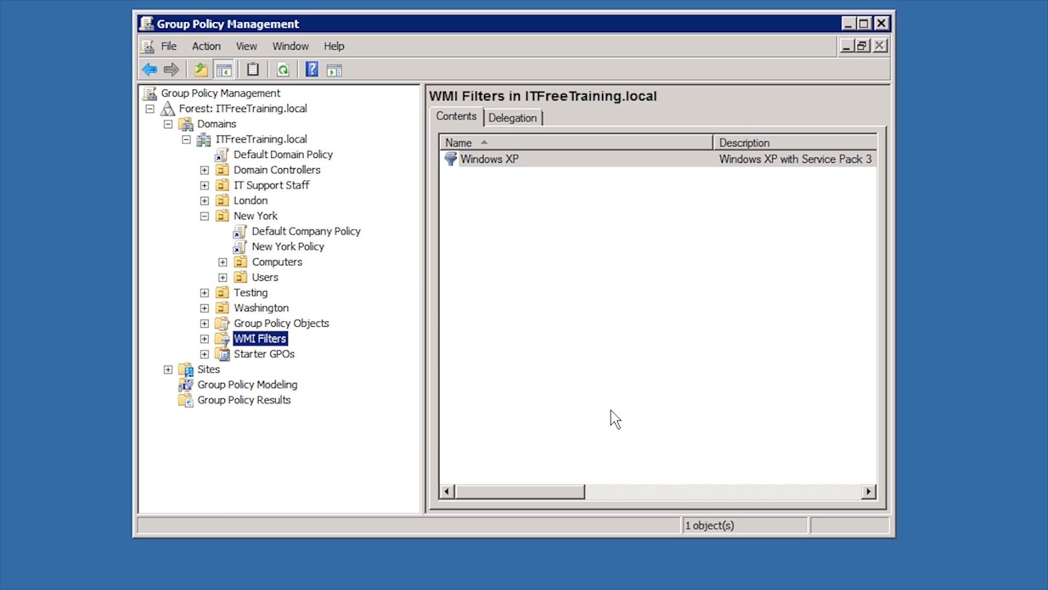
# Step: Set the New York Policy's WMI filtering to Windows XP and confirm the change
pyautogui.click(288, 246)
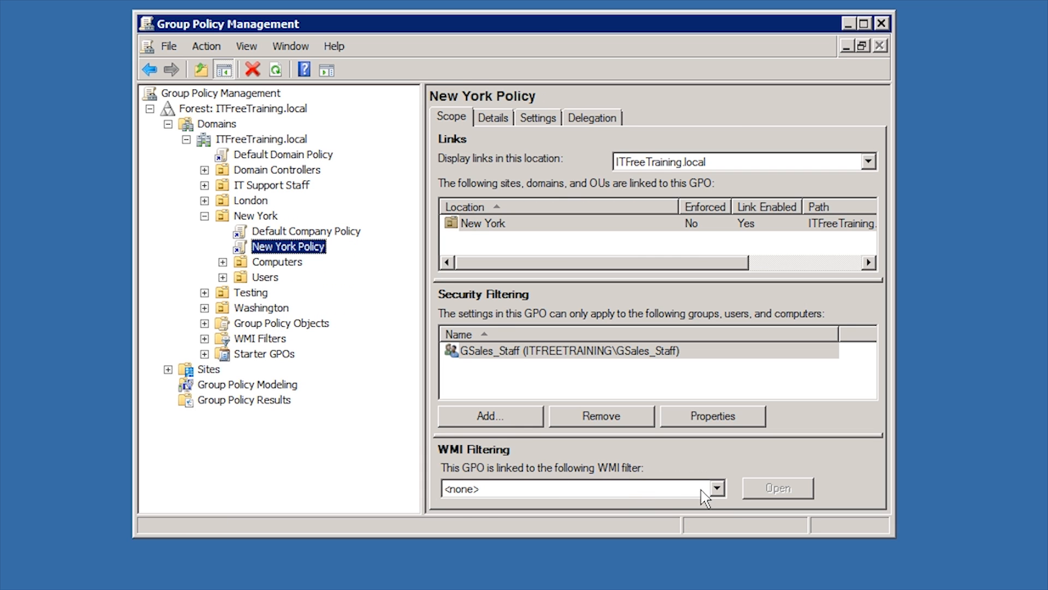
pyautogui.click(716, 488)
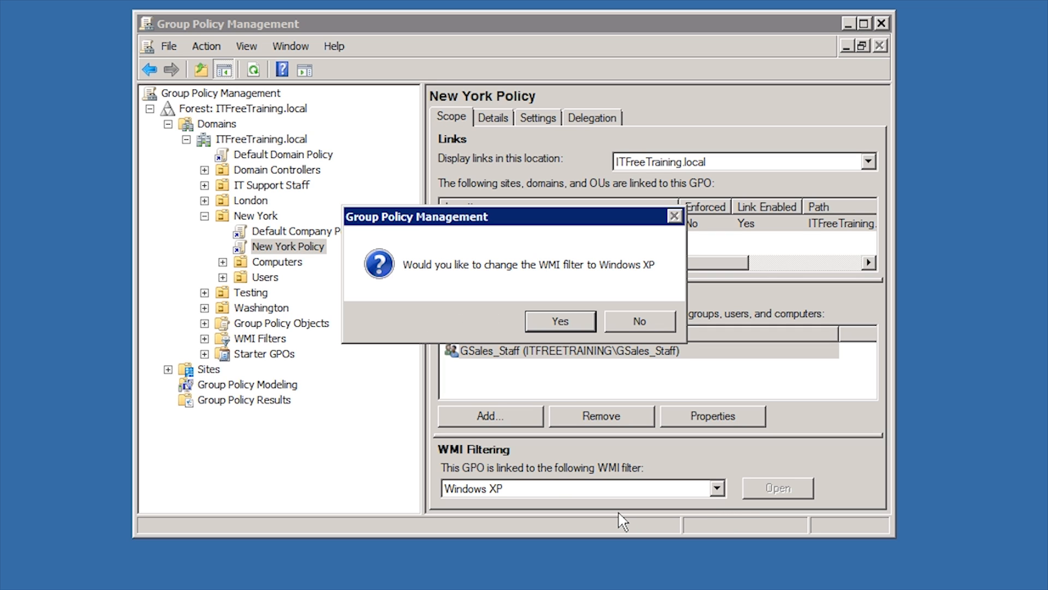
pyautogui.click(559, 321)
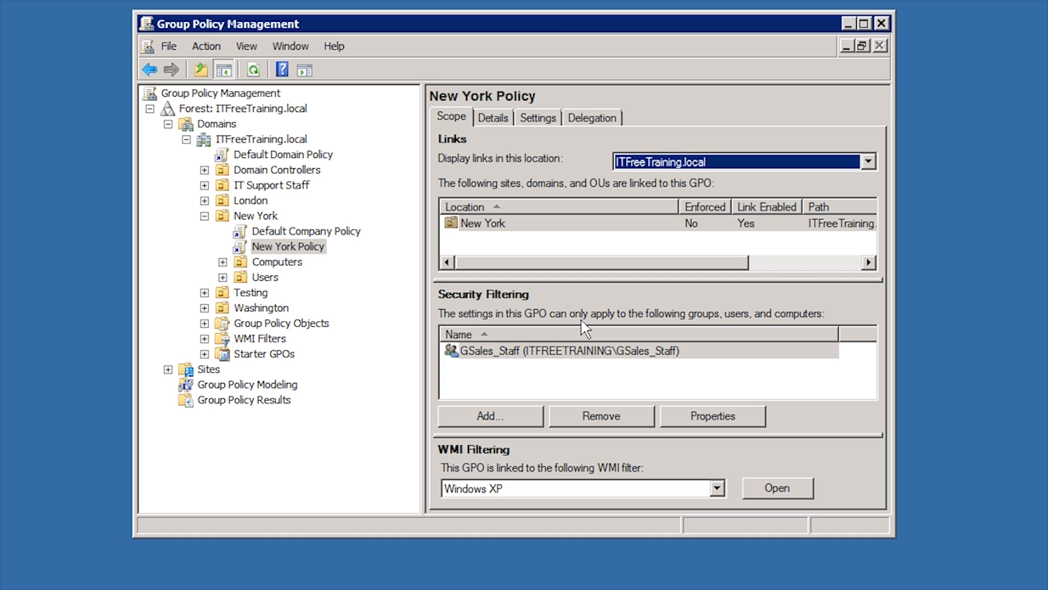
pyautogui.moveTo(589, 179)
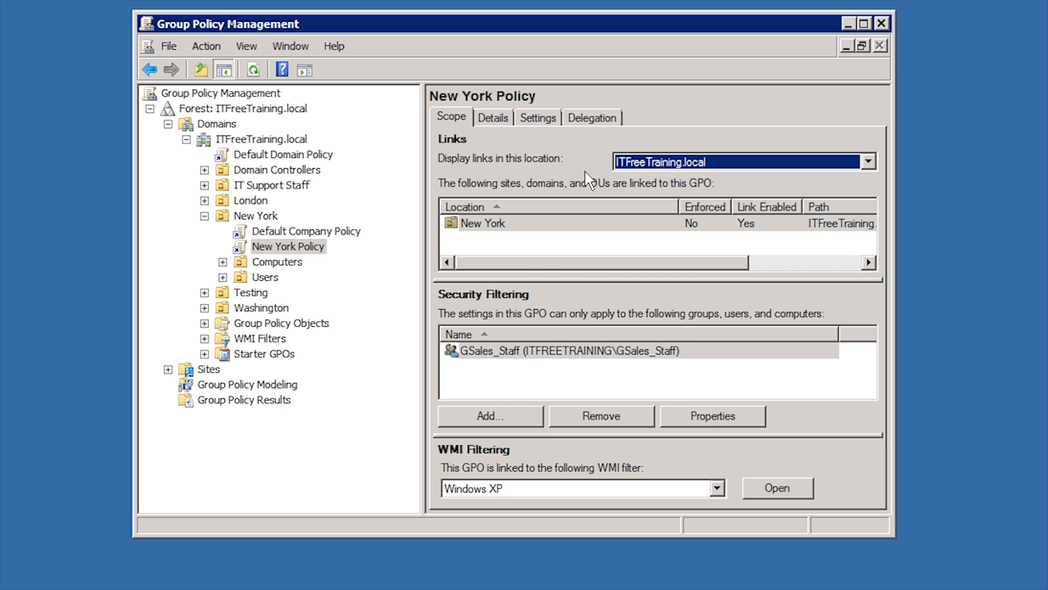
# Step: Show the New York Policy's Delegation permissions and its Advanced Security Settings dialog
pyautogui.click(590, 117)
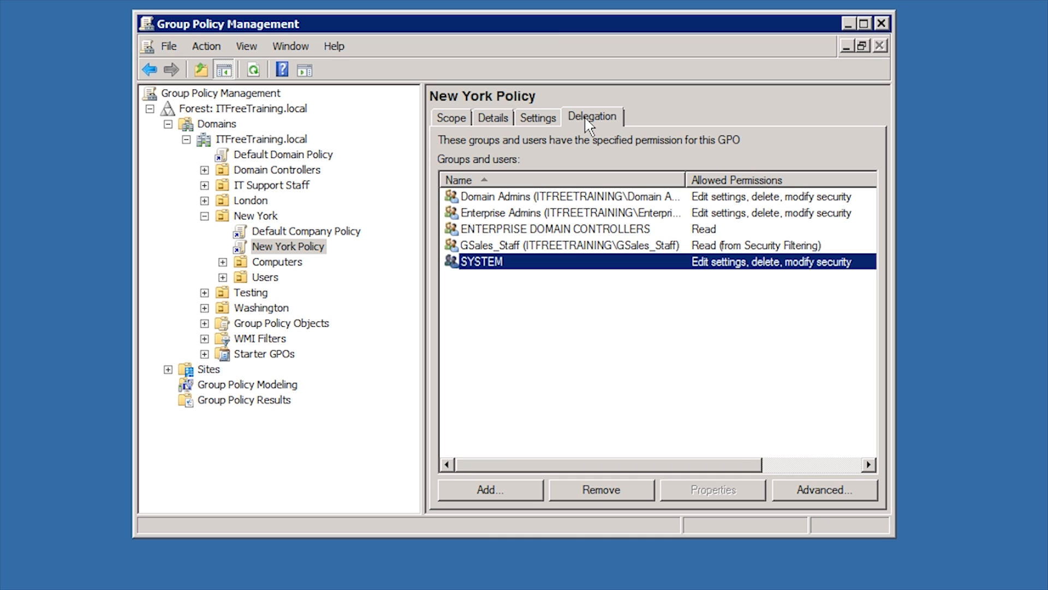
pyautogui.moveTo(746, 460)
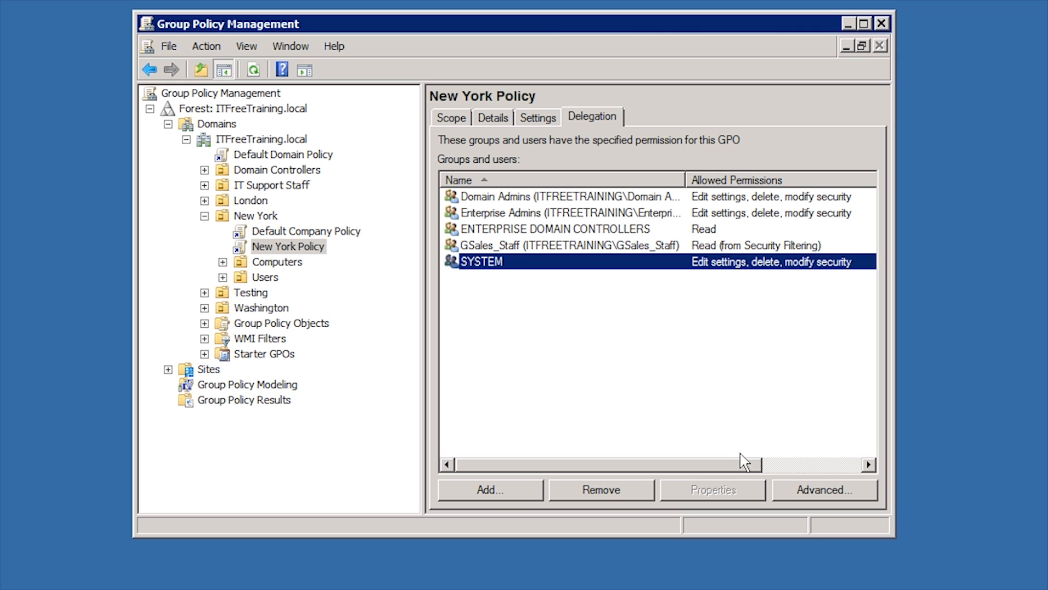
pyautogui.moveTo(791, 499)
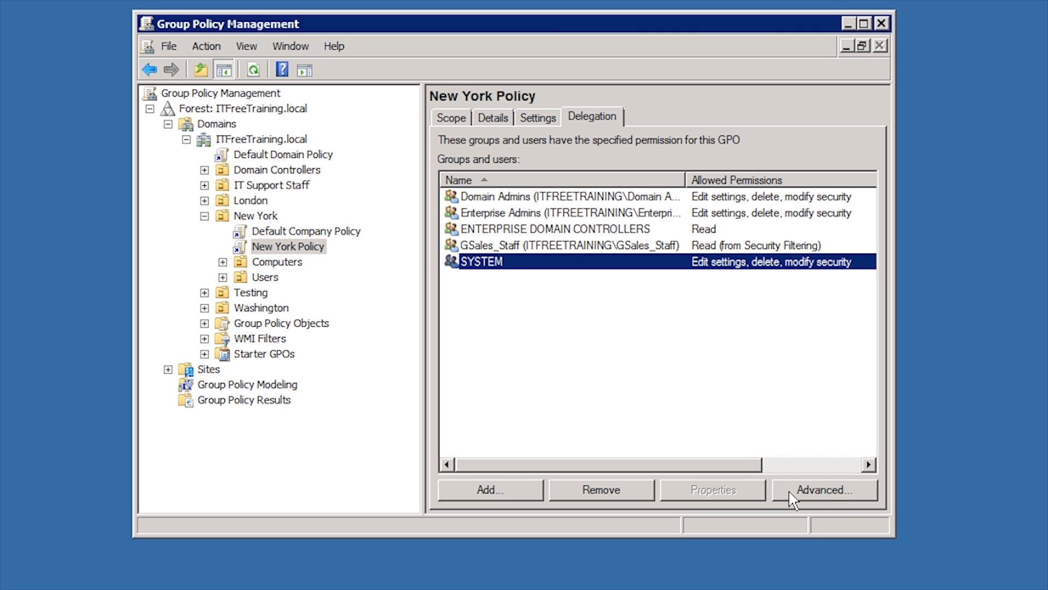
pyautogui.click(823, 489)
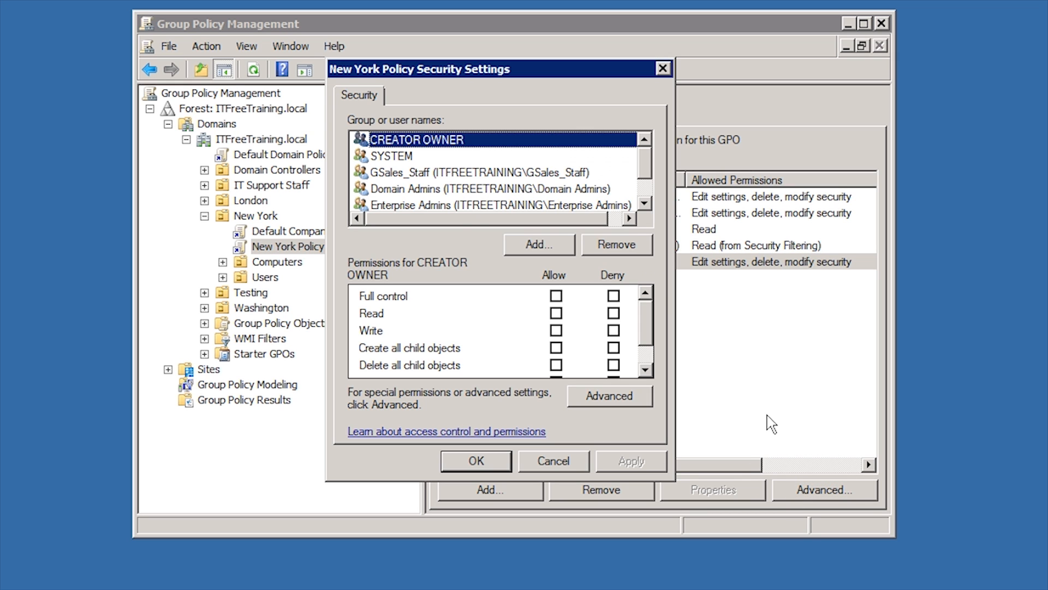
# Step: Review GSales_Staff's Read and Apply permissions, then begin adding ITTestGroup via Add
pyautogui.click(472, 172)
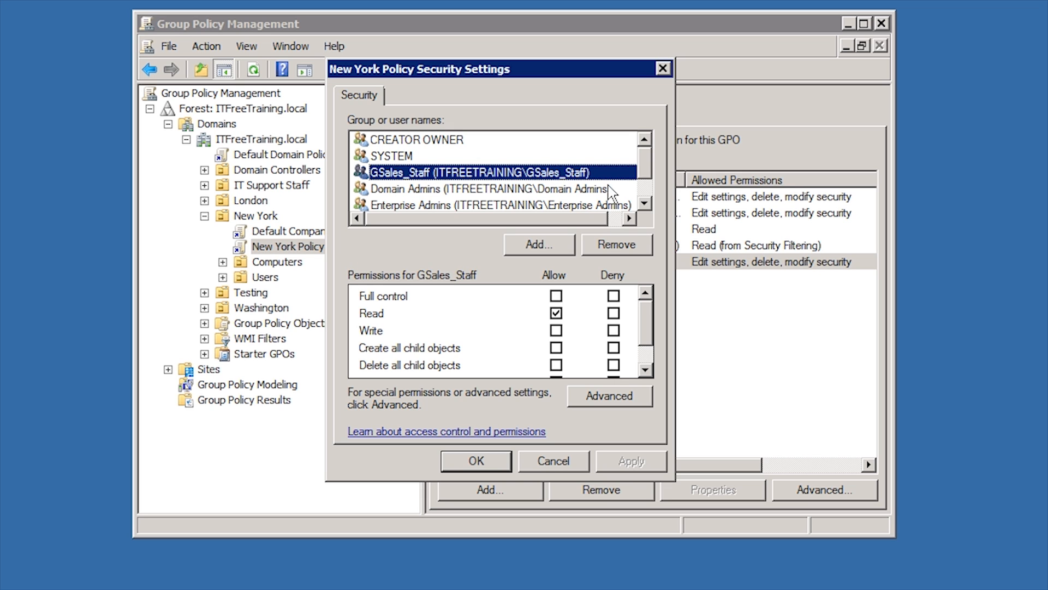
pyautogui.moveTo(642, 192)
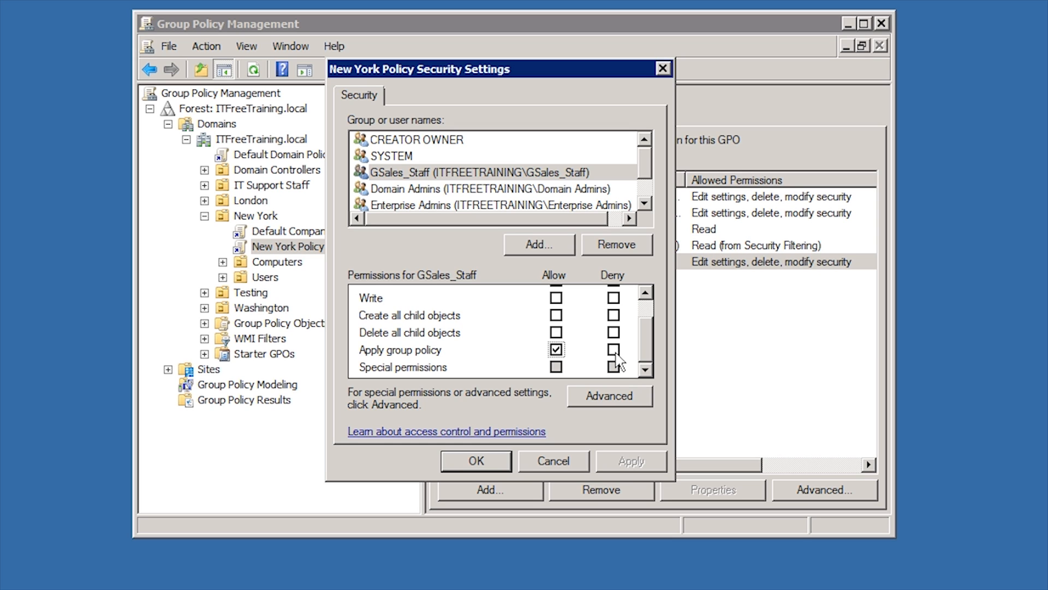
pyautogui.moveTo(576, 264)
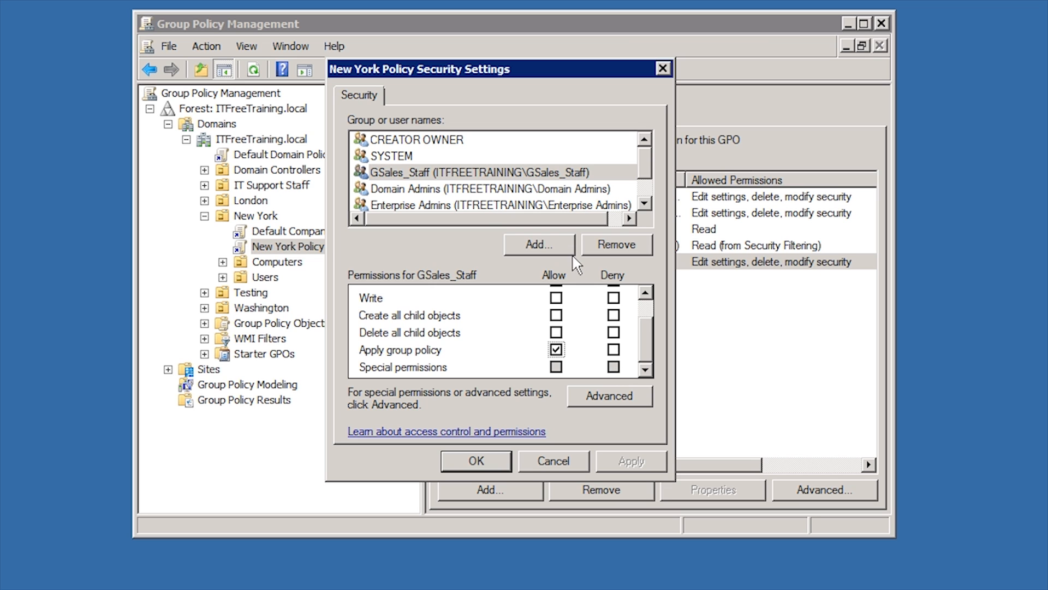
pyautogui.click(539, 243)
pyautogui.write('ITTestGroup')
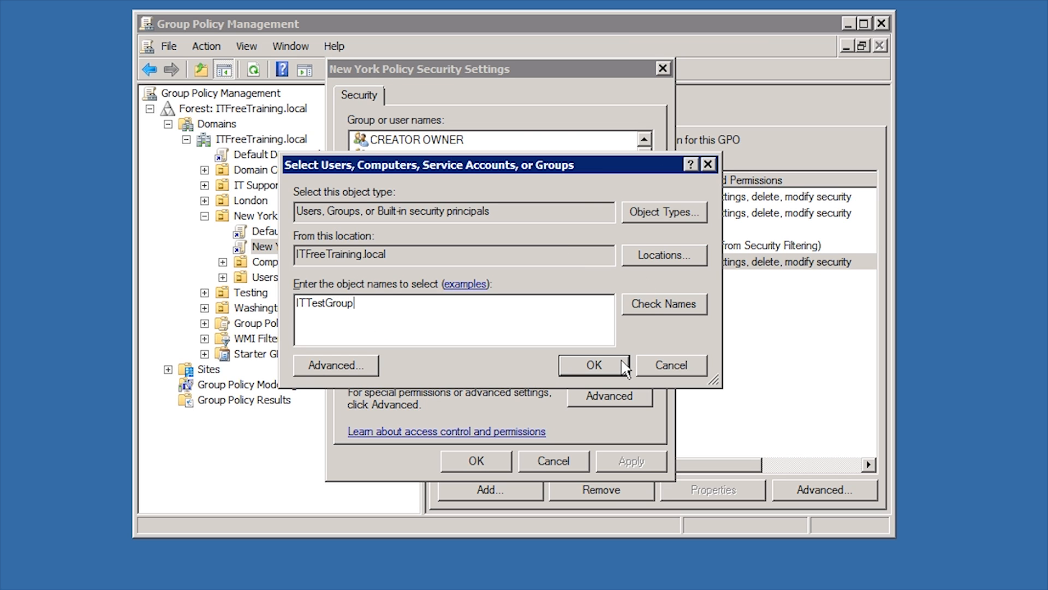
# Step: Confirm ITTestGroup so it joins the New York Policy's security group list
pyautogui.click(592, 365)
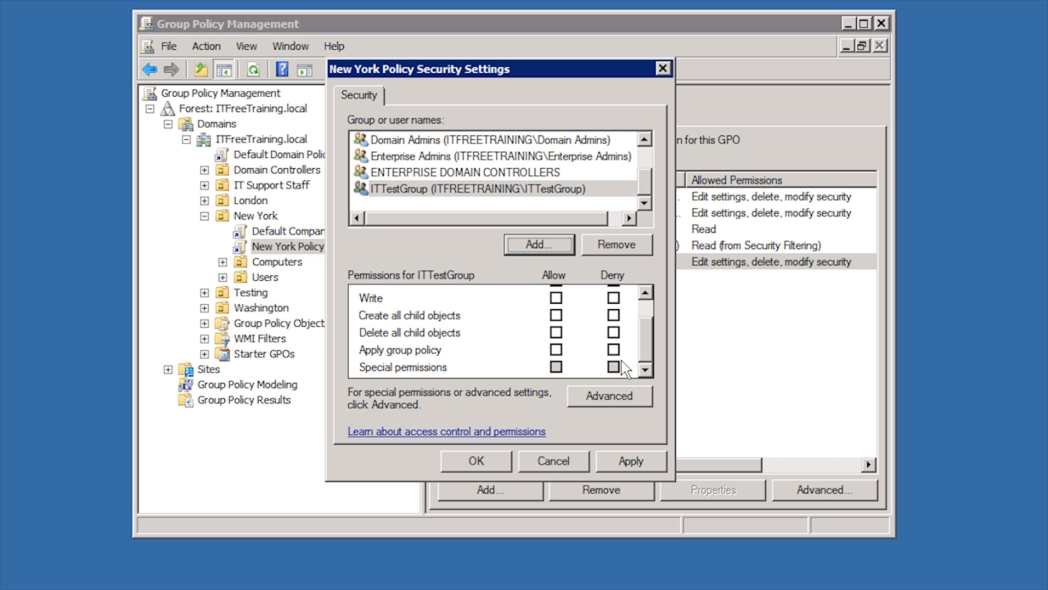
# Step: Set Deny on Read and Apply group policy for ITTestGroup and accept the deny-entry warning
pyautogui.scroll(3)
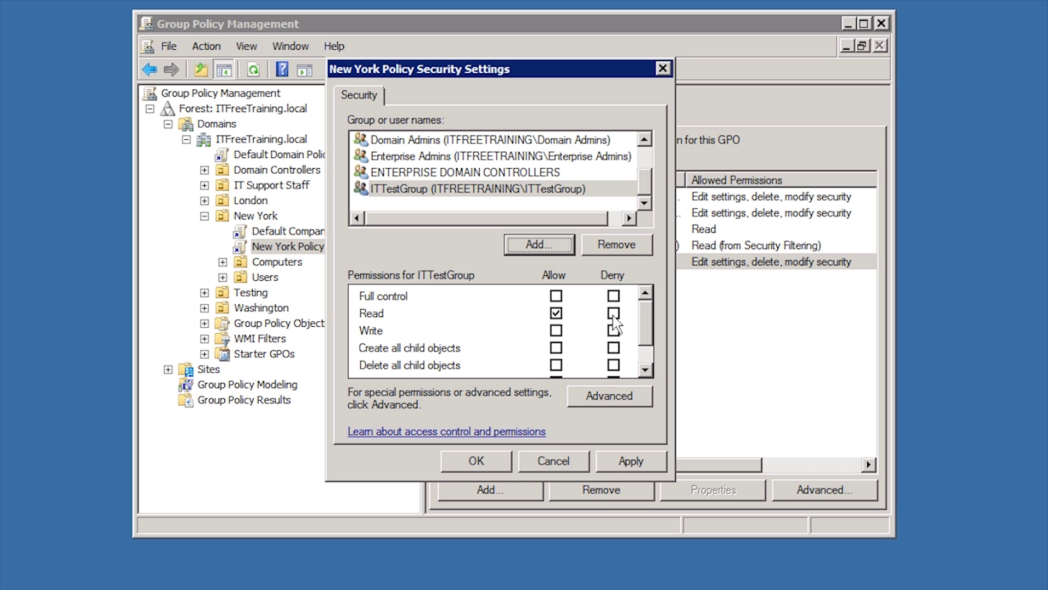
pyautogui.click(612, 313)
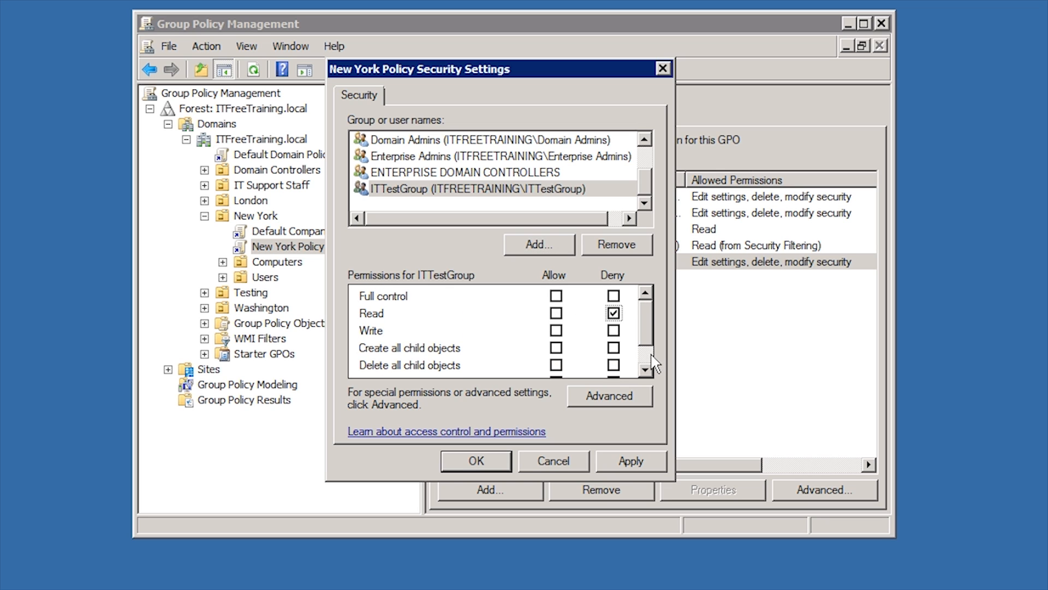
pyautogui.scroll(-3)
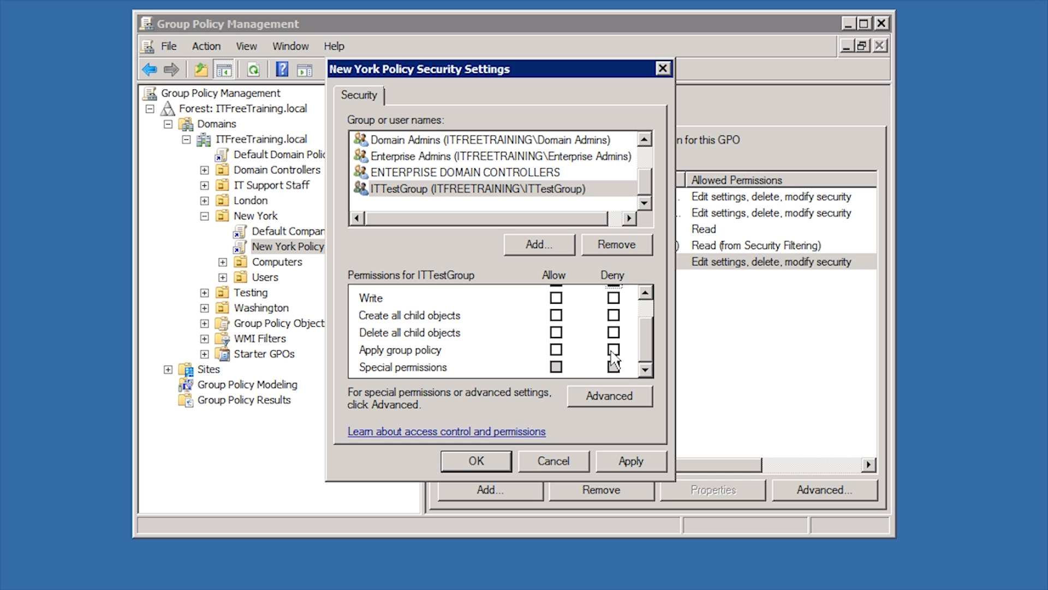
pyautogui.click(613, 349)
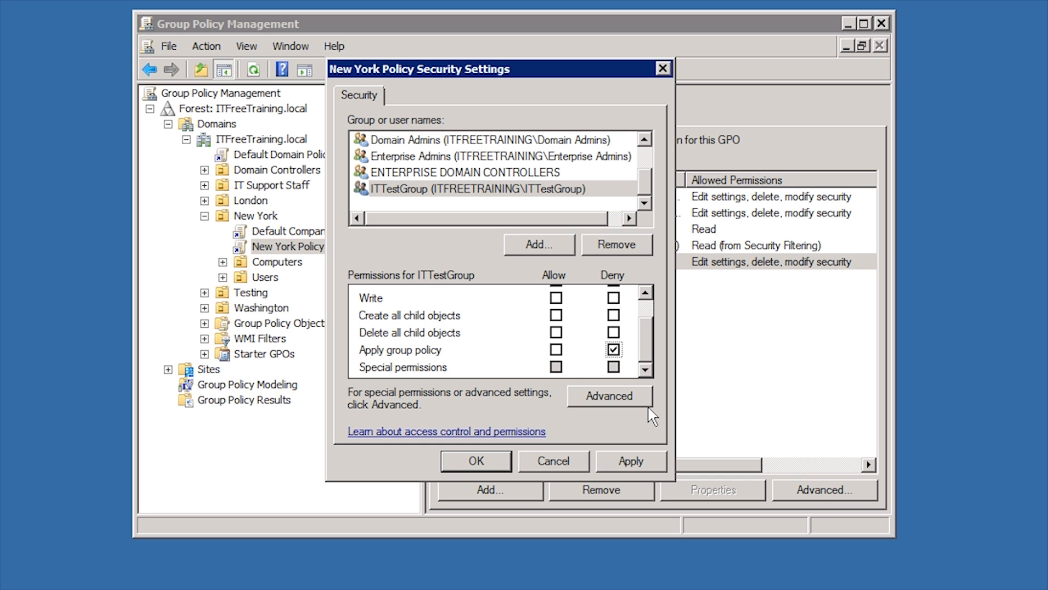
pyautogui.moveTo(576, 433)
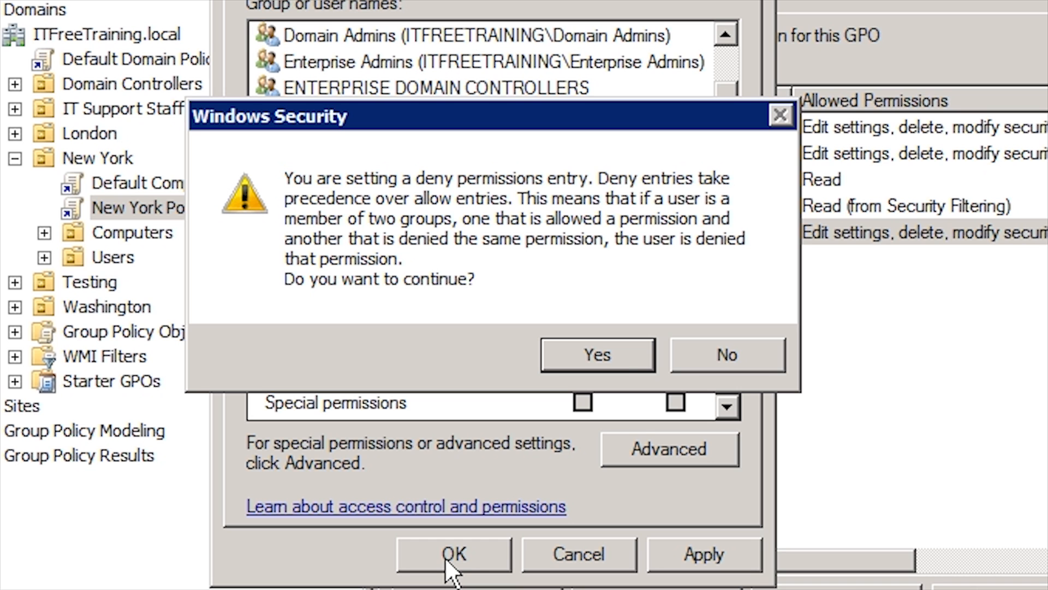
pyautogui.click(596, 354)
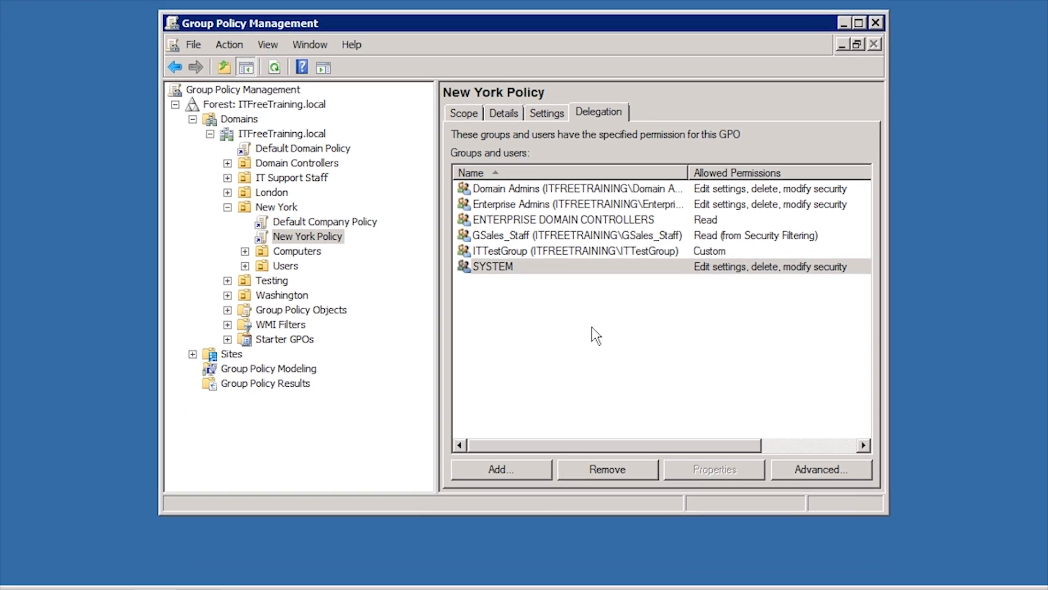